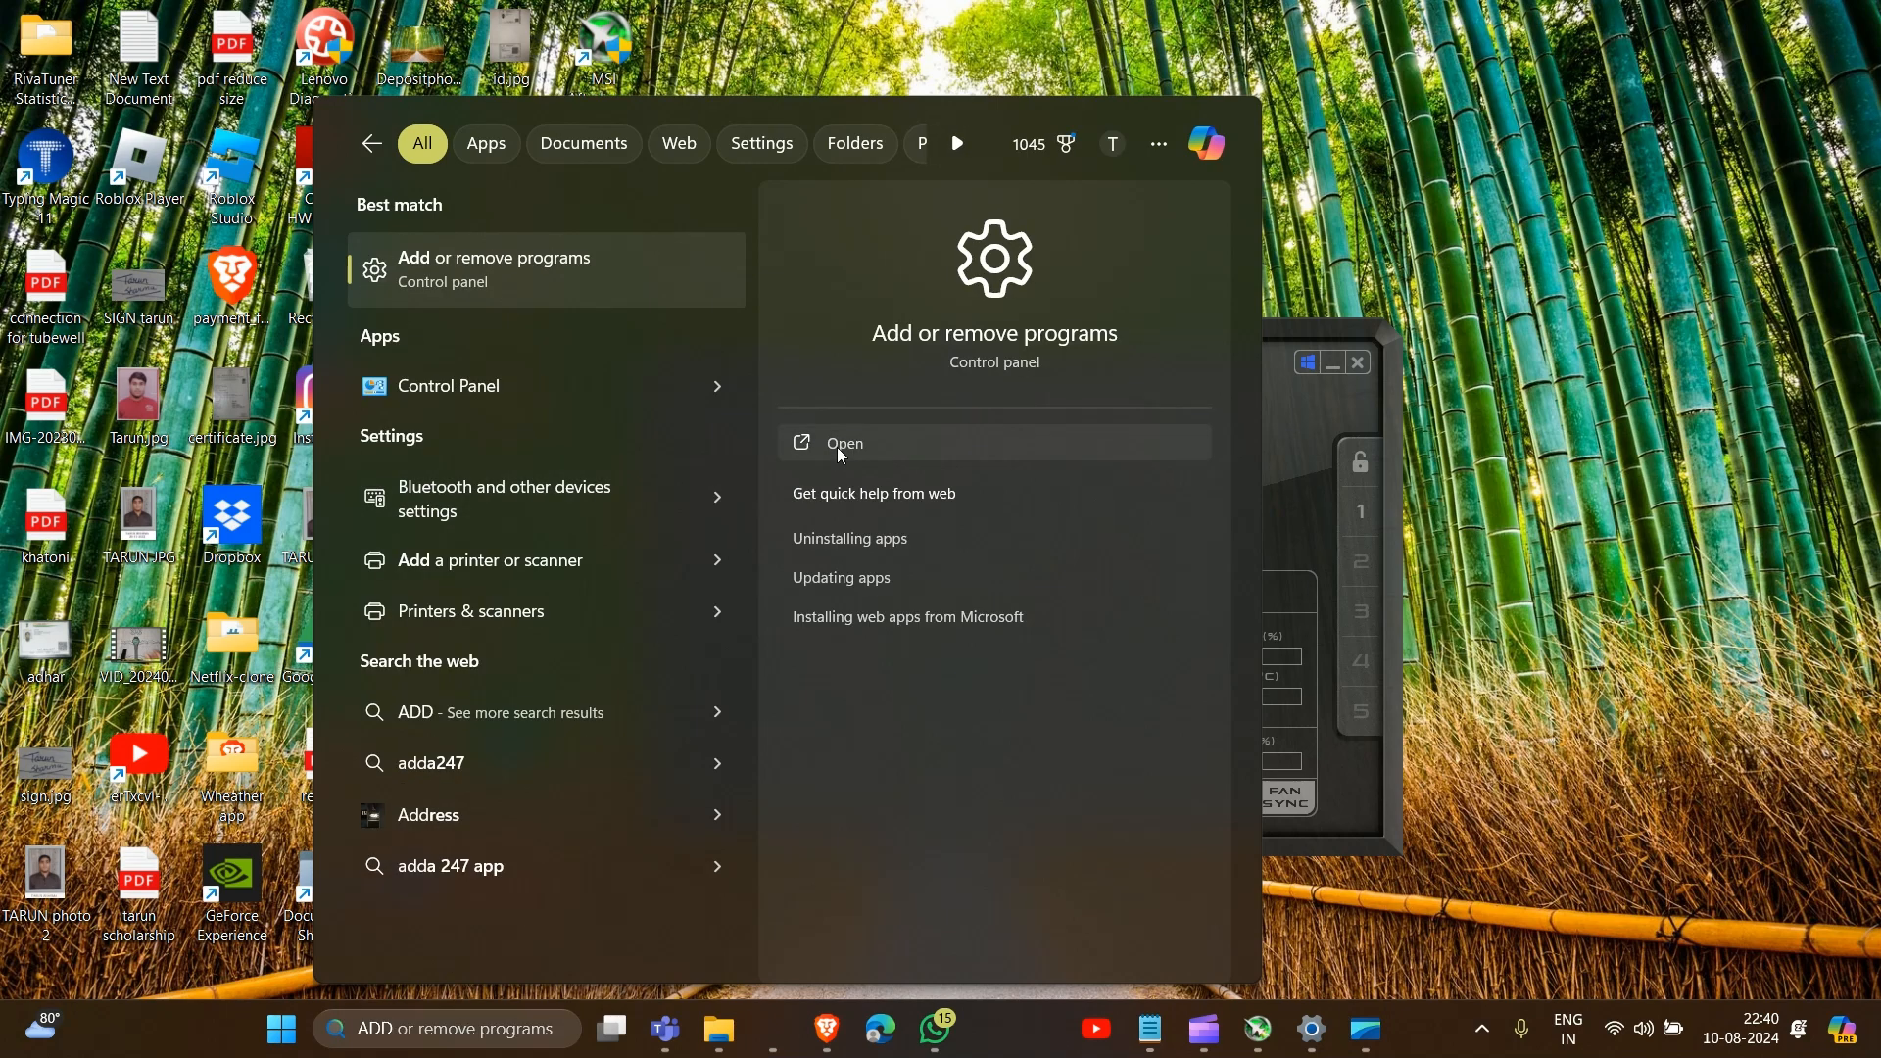
Step: Open the Add or remove programs best match from Windows Search
click(844, 450)
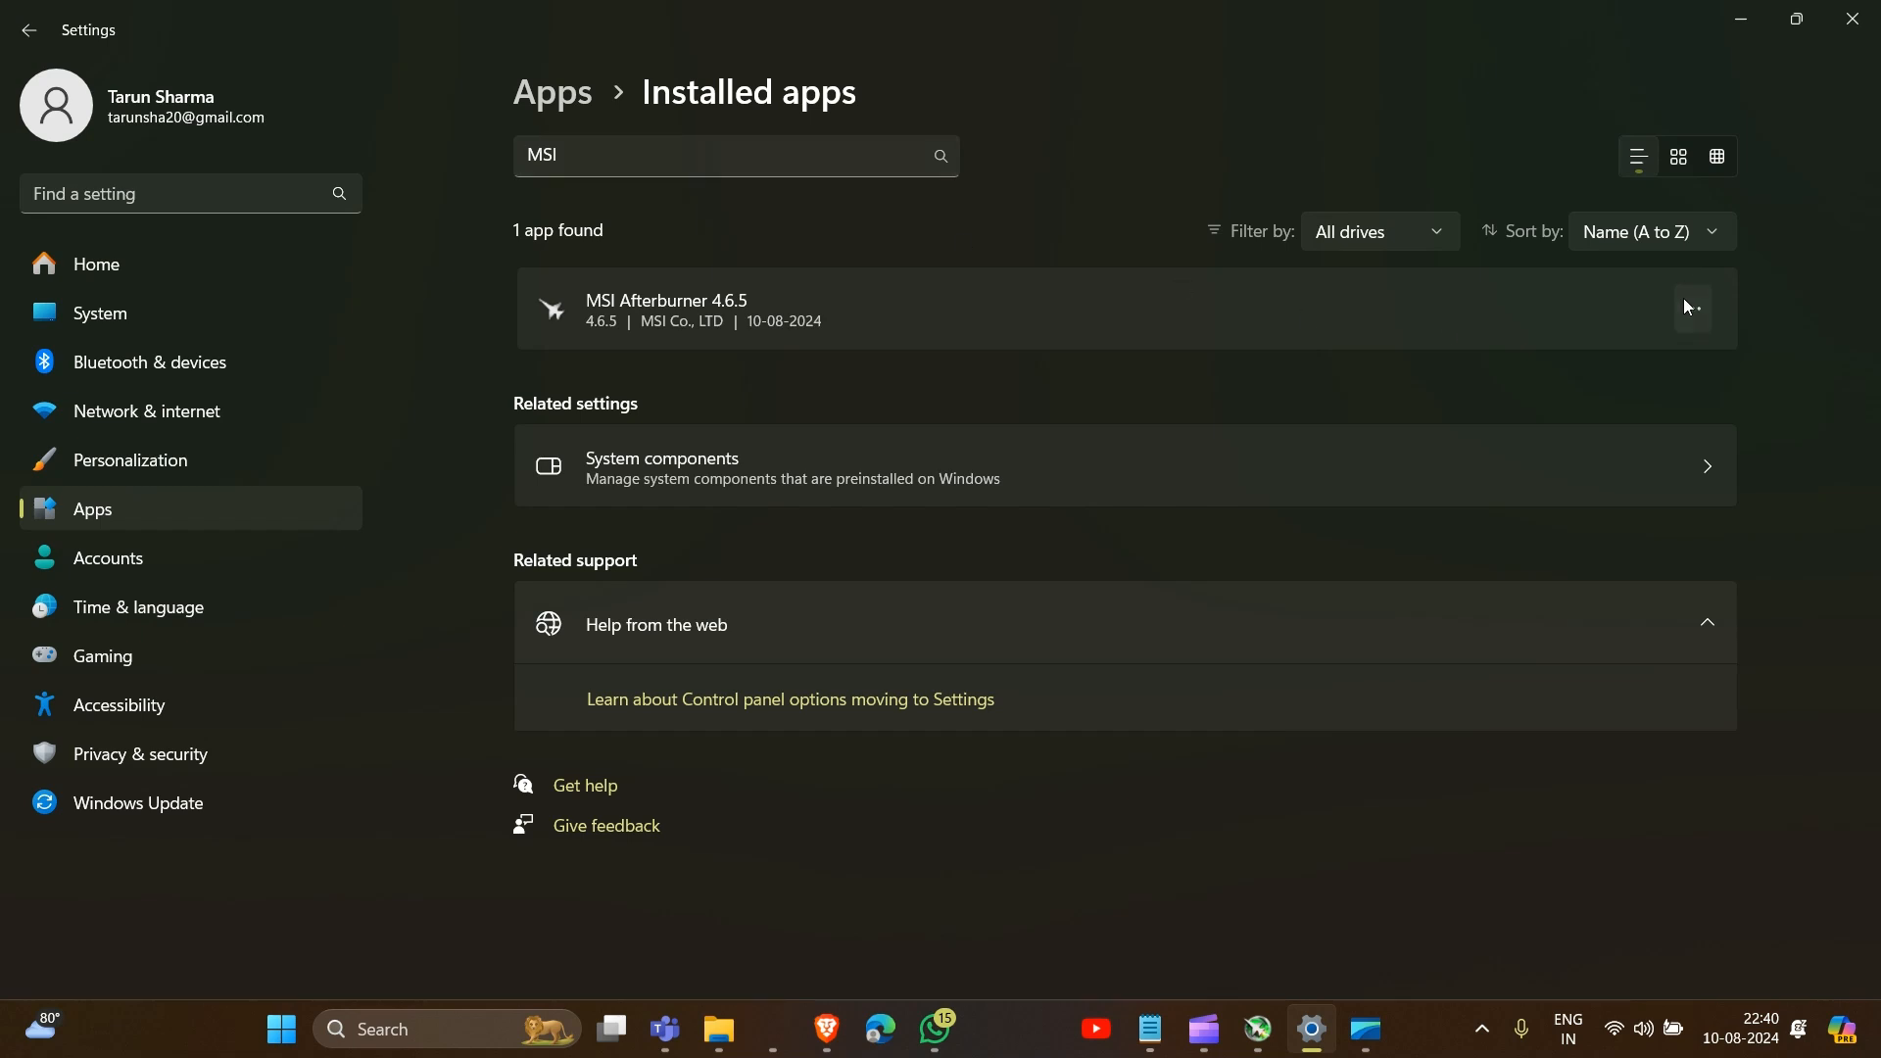
Step: Show MSI Afterburner's action menu, then launch Control Panel from Windows Search
click(1694, 308)
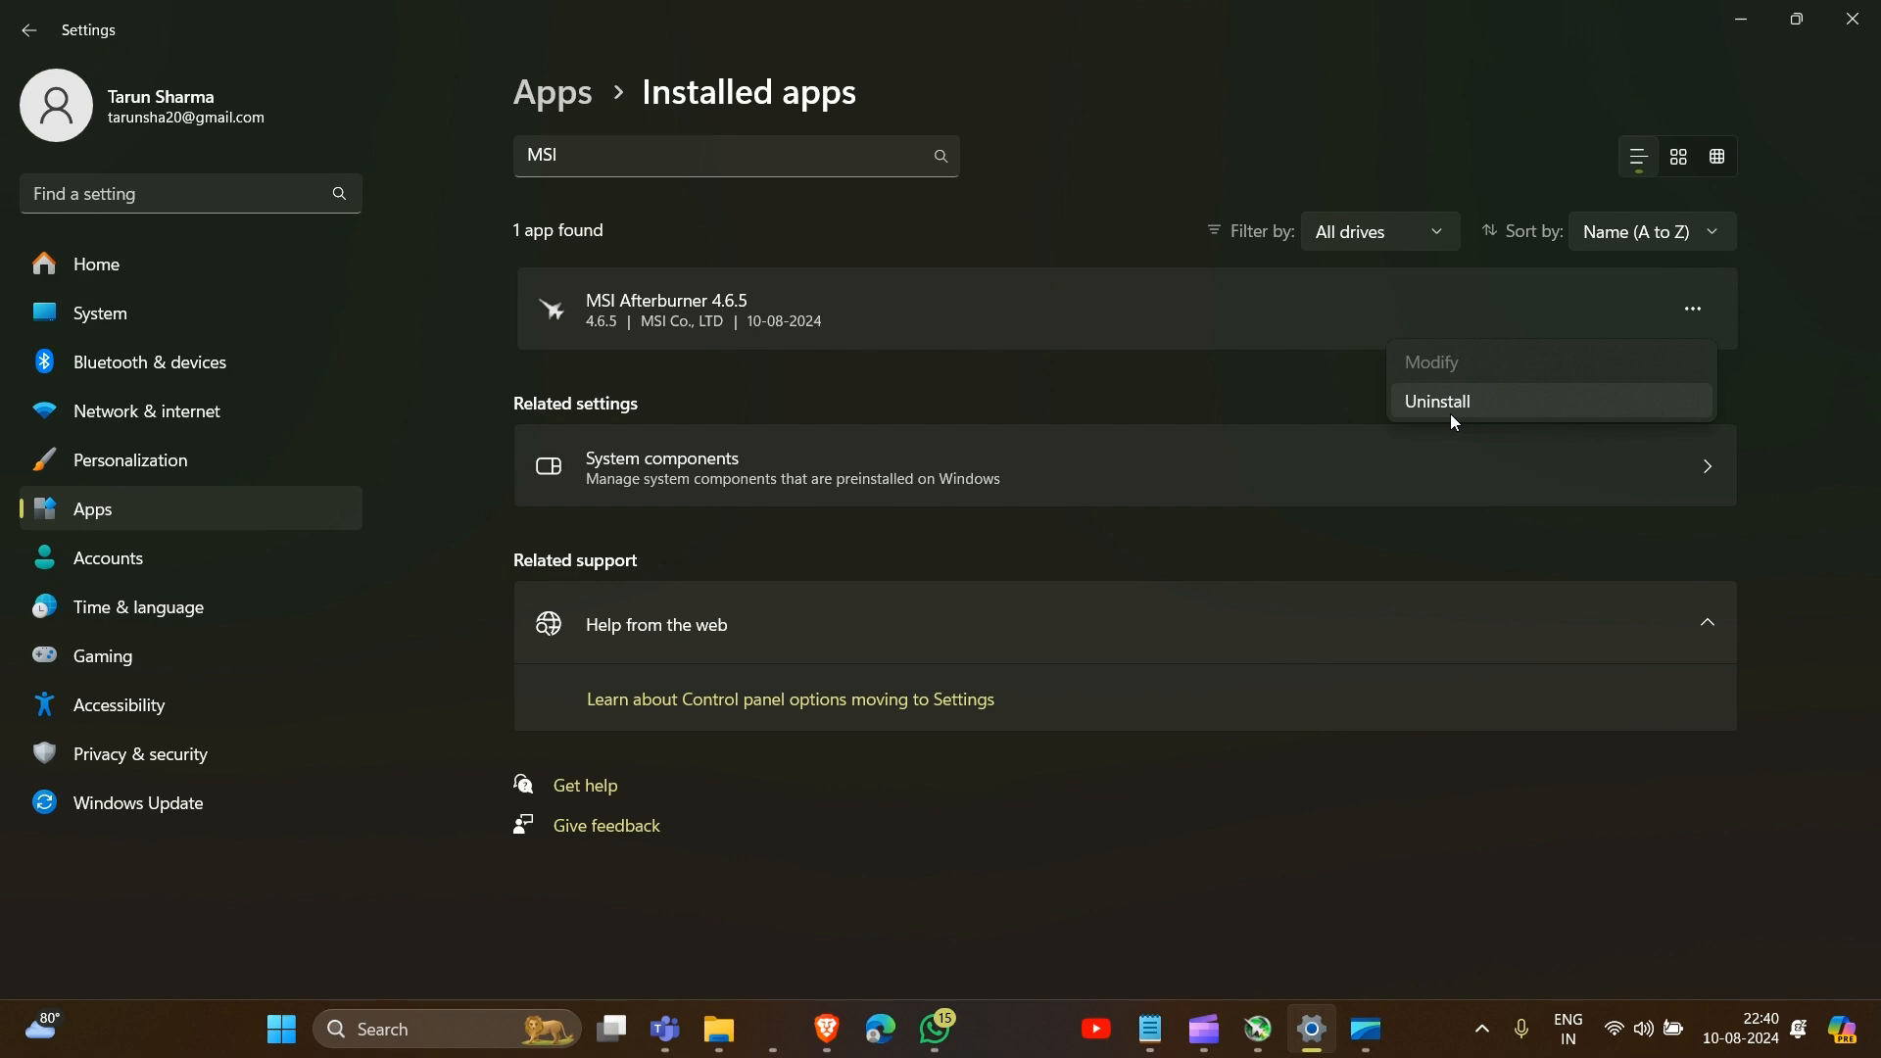
mouse_move(1665, 276)
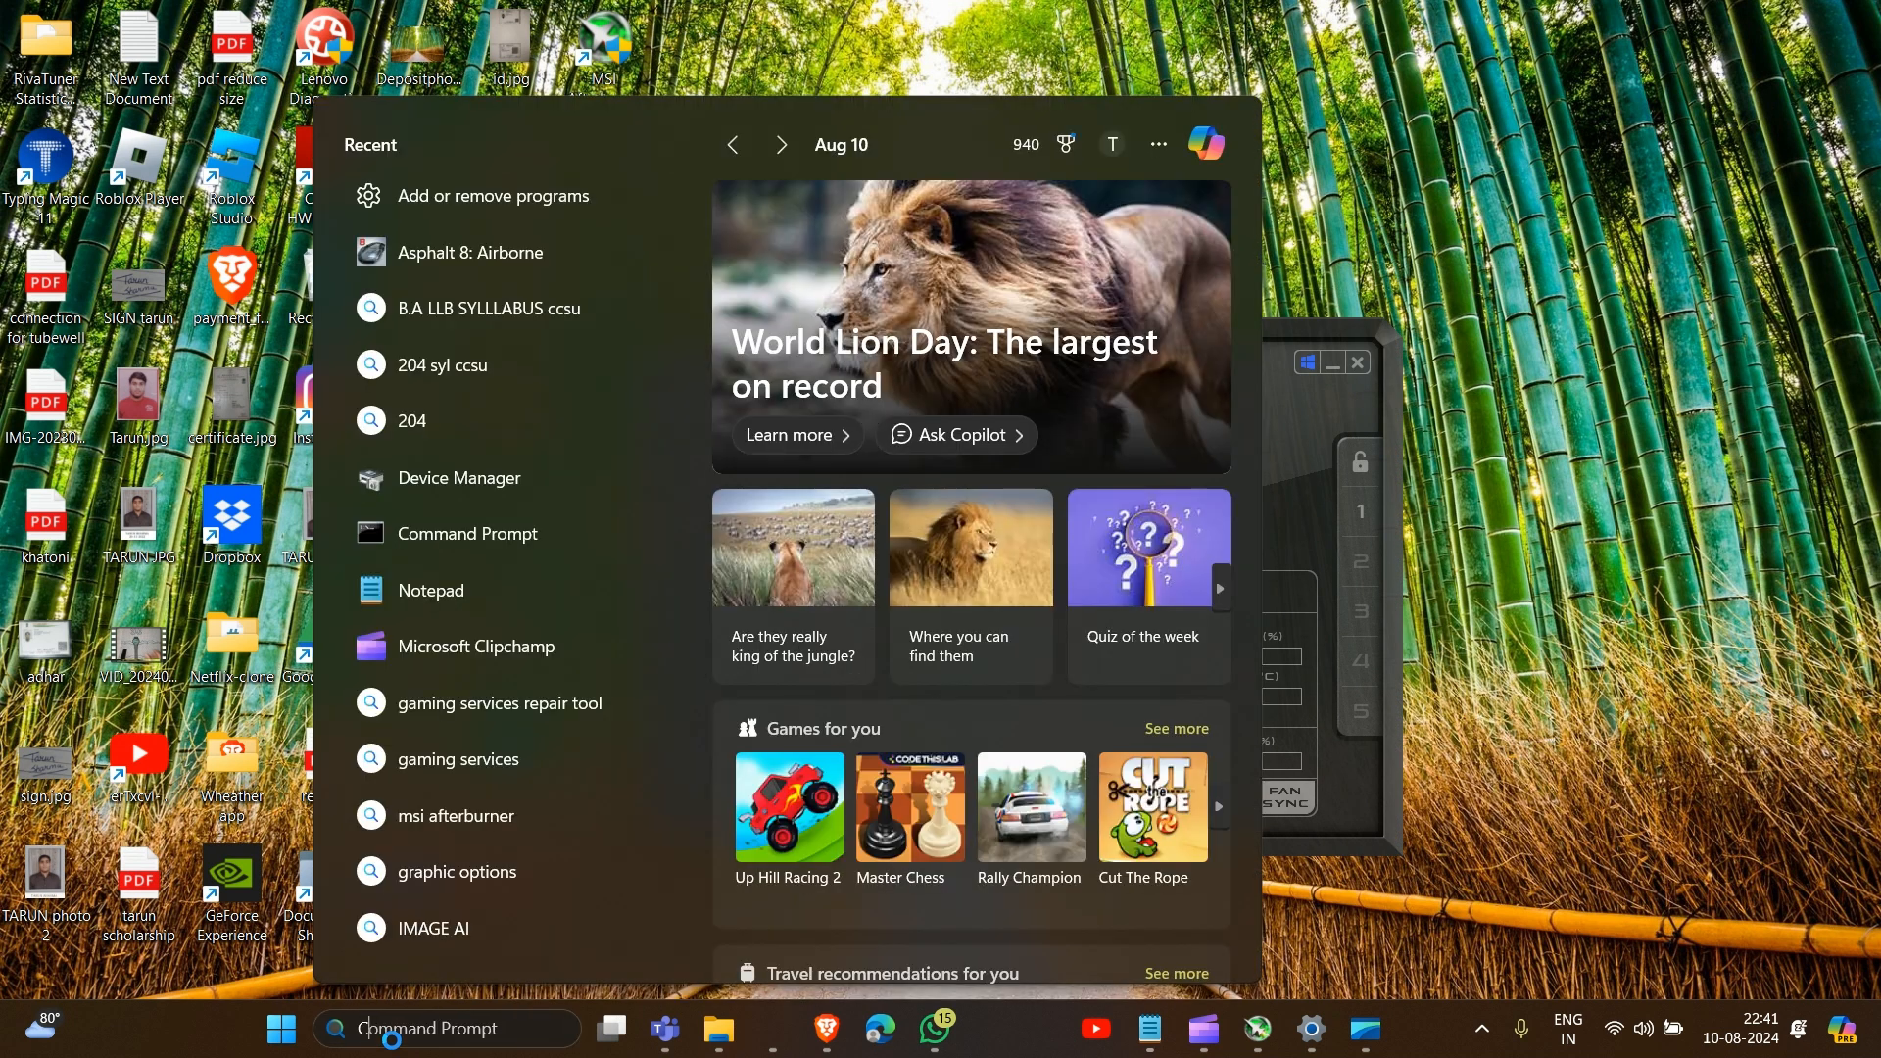
text(CONTrol Panel)
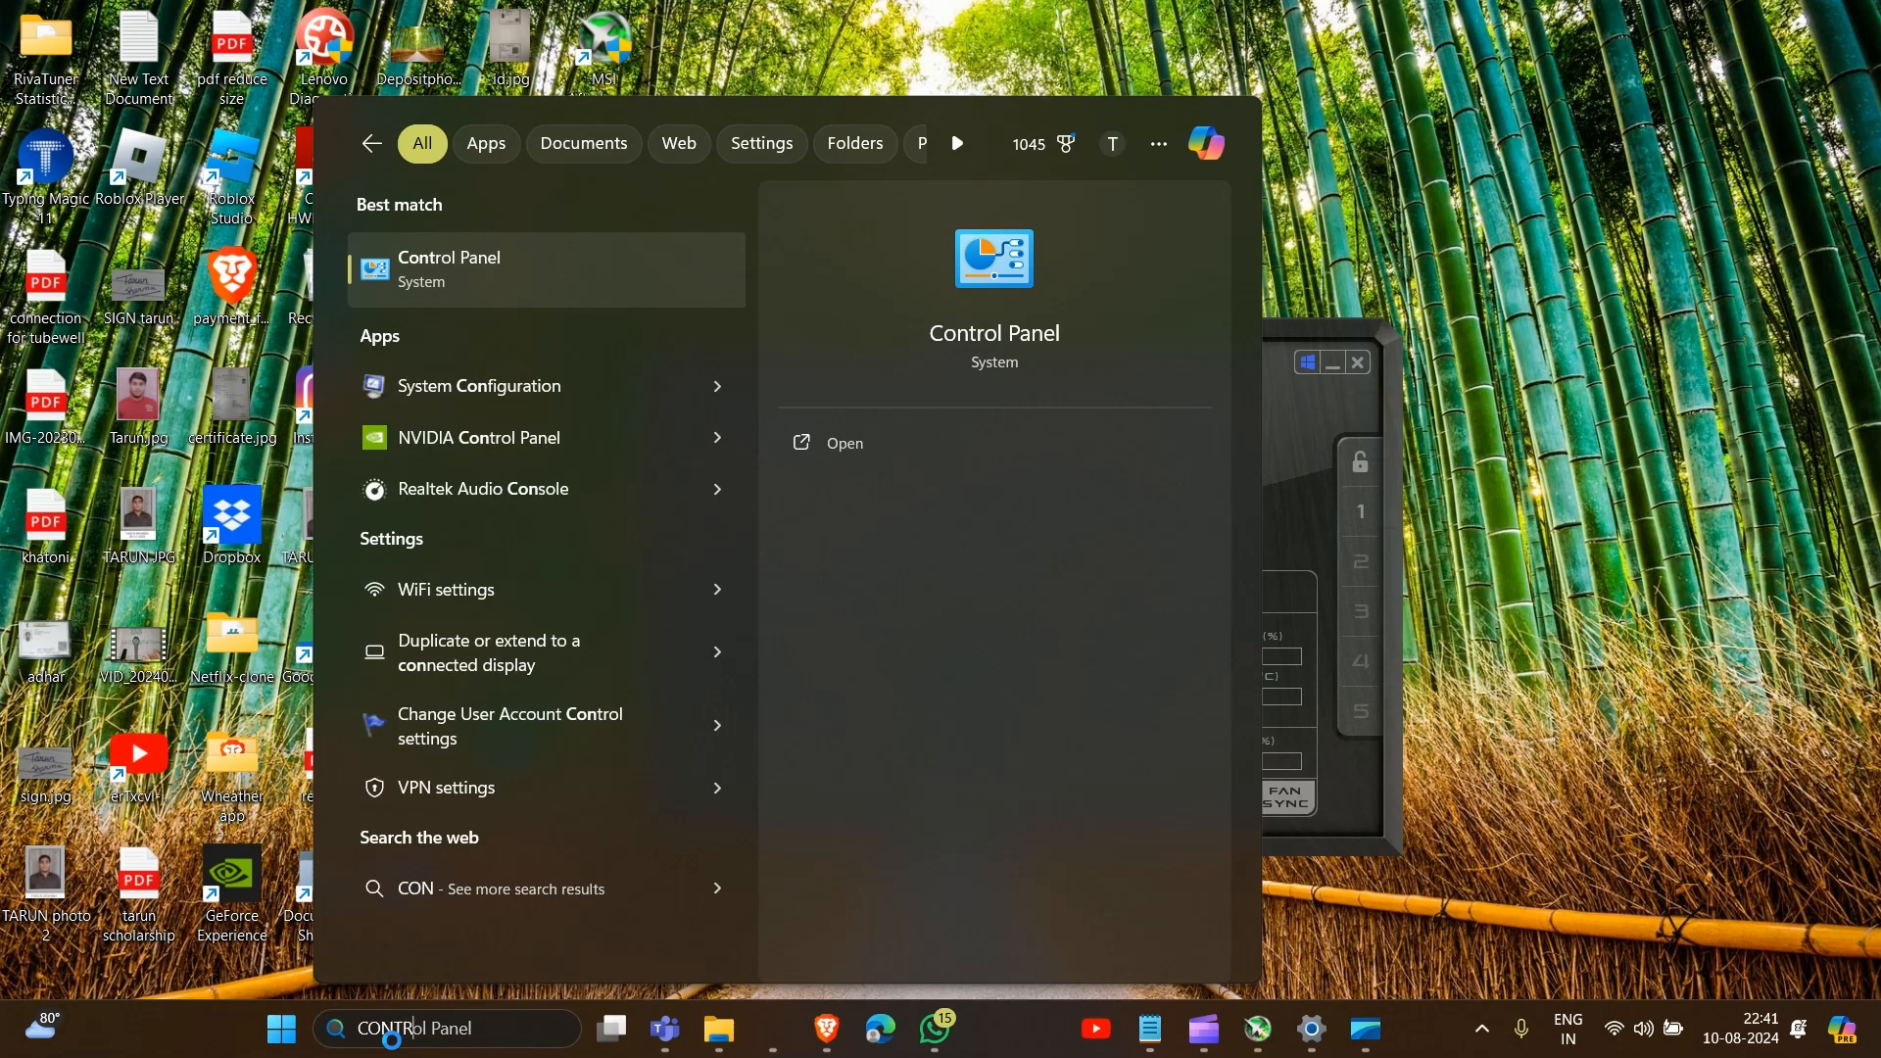
text(TR)
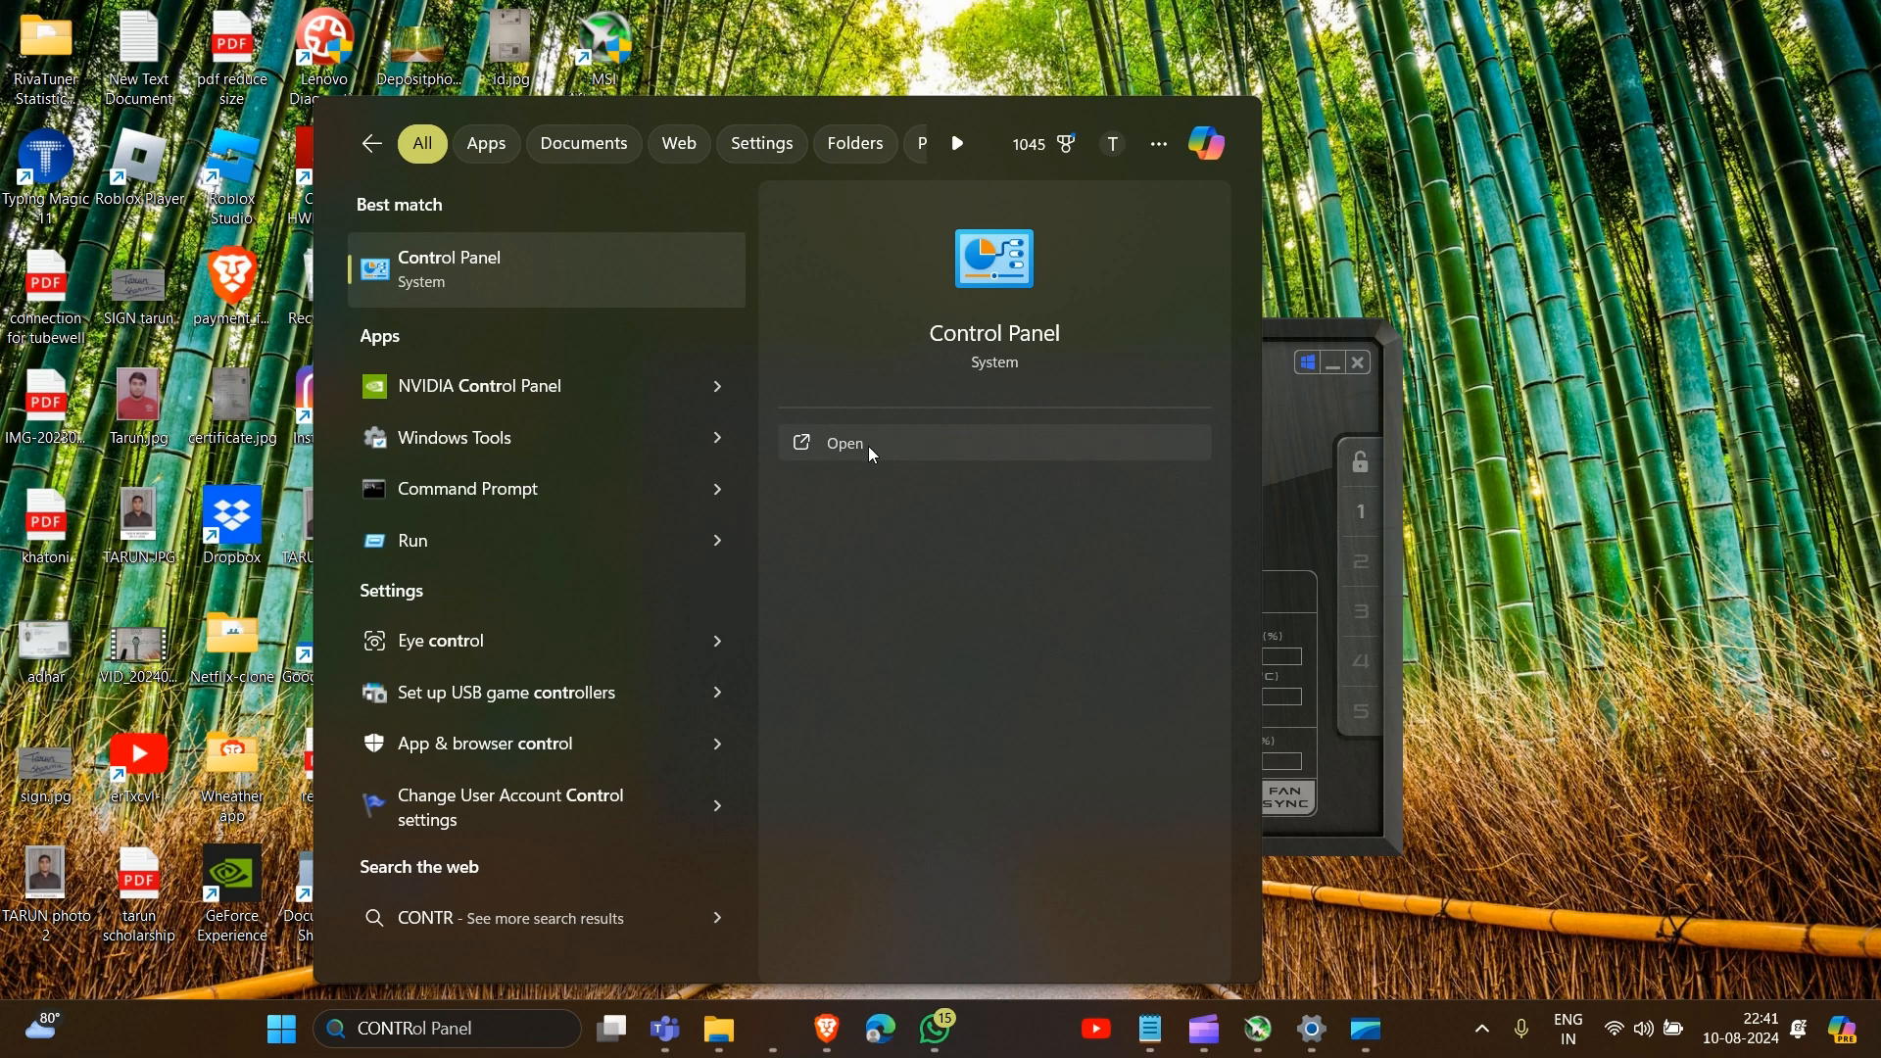
click(844, 449)
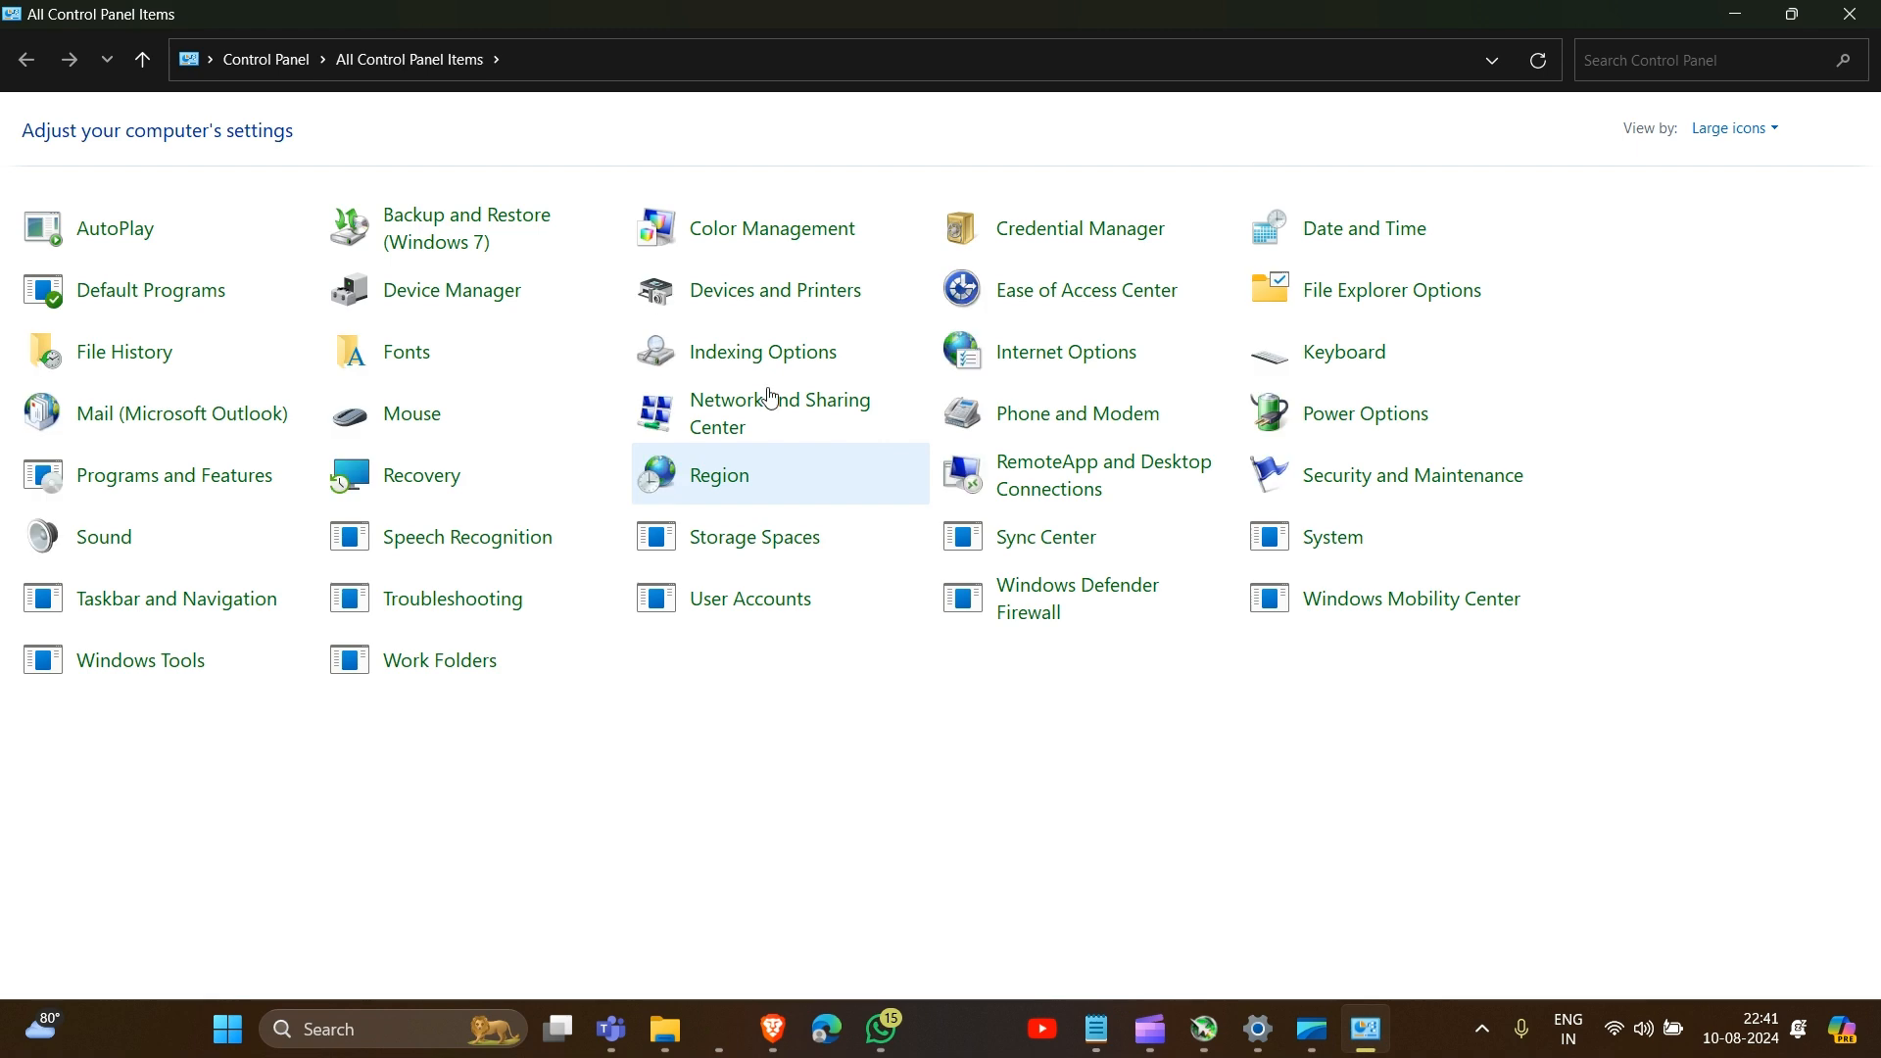
mouse_move(183, 494)
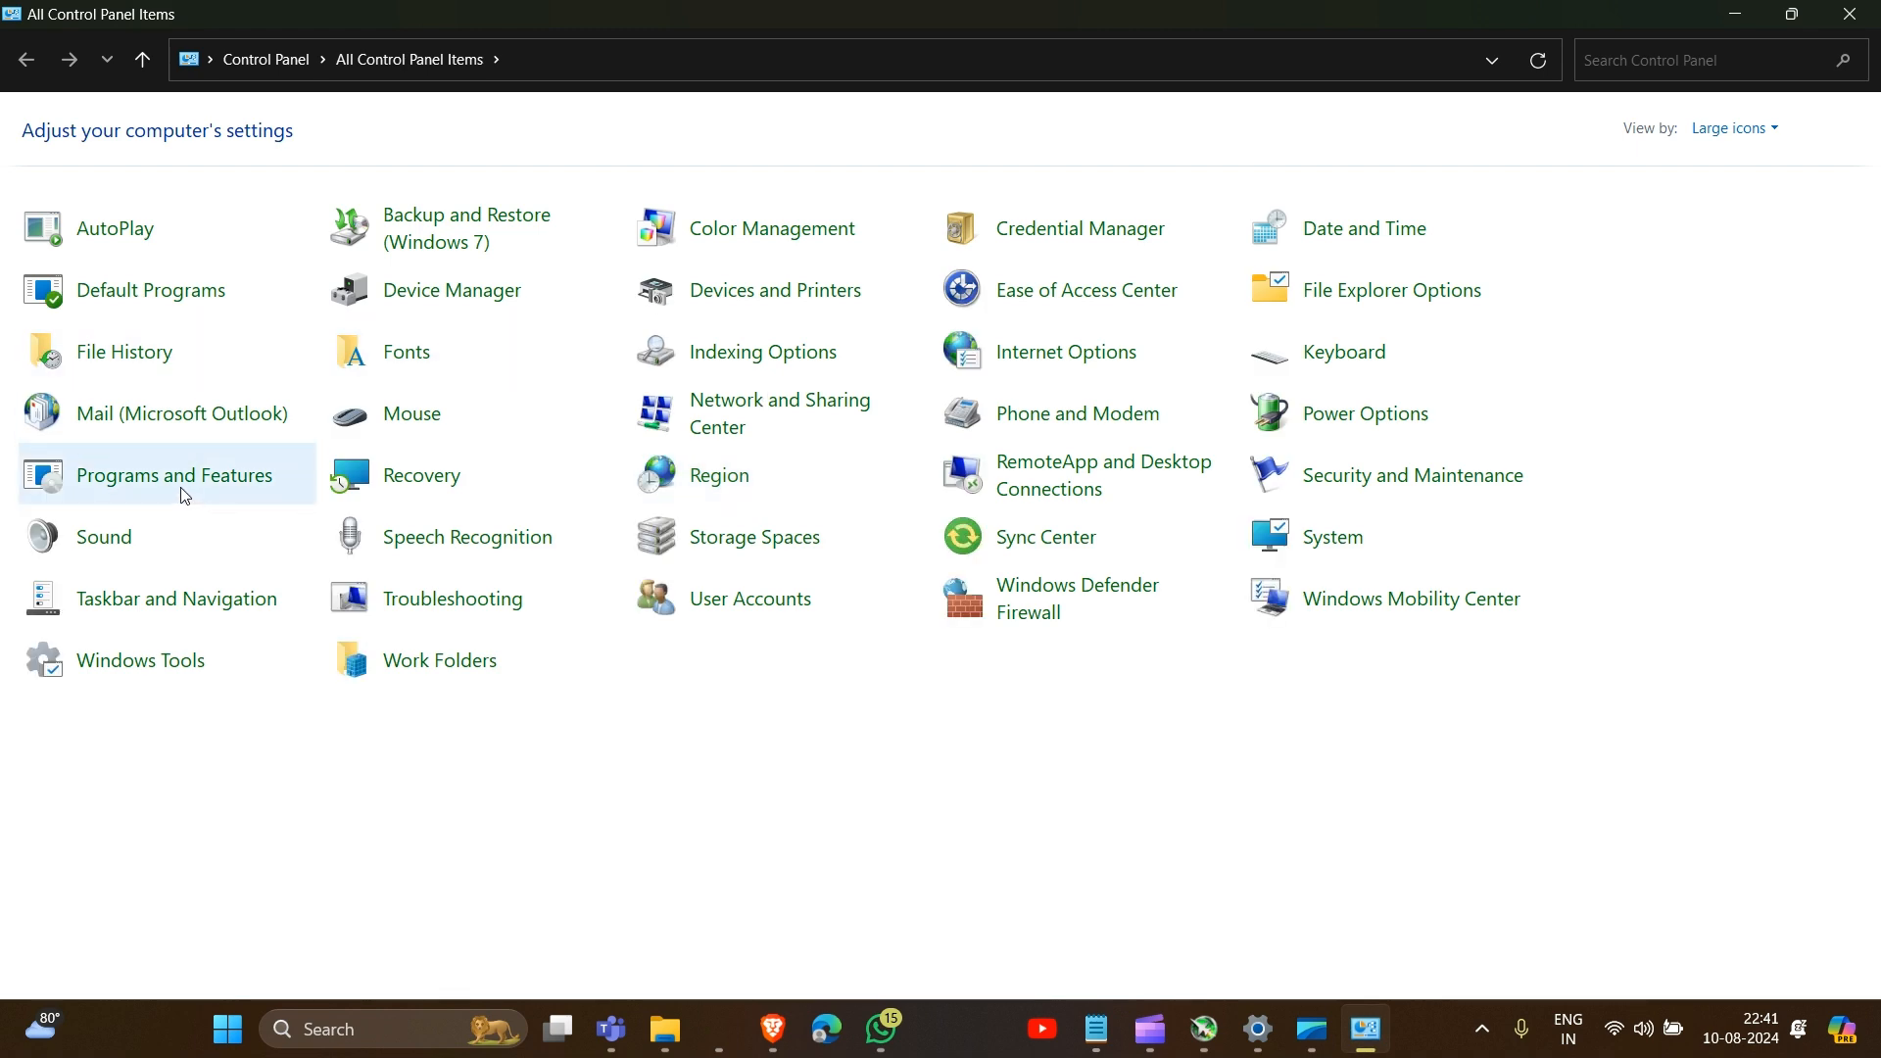
Step: Select MSI Afterburner 4.6.5 in Programs and Features to show Uninstall/Change
click(174, 476)
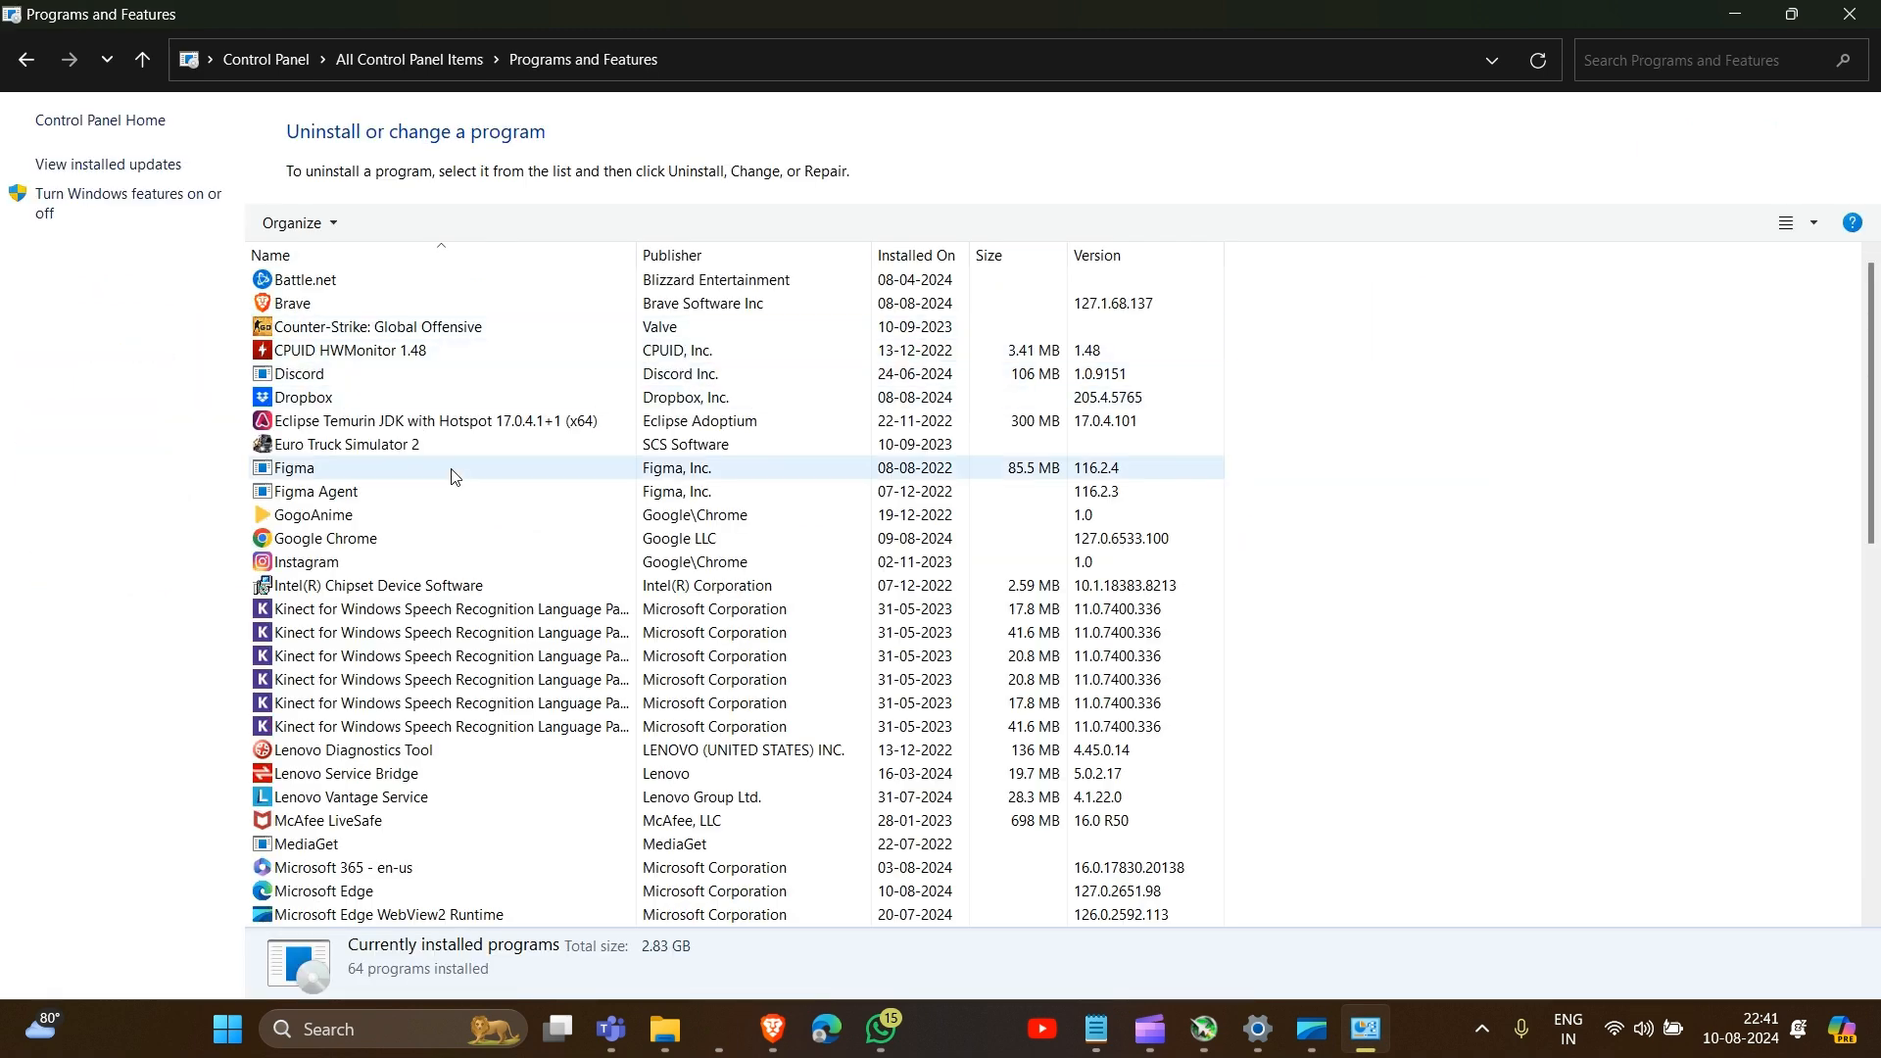
scroll(down, 3)
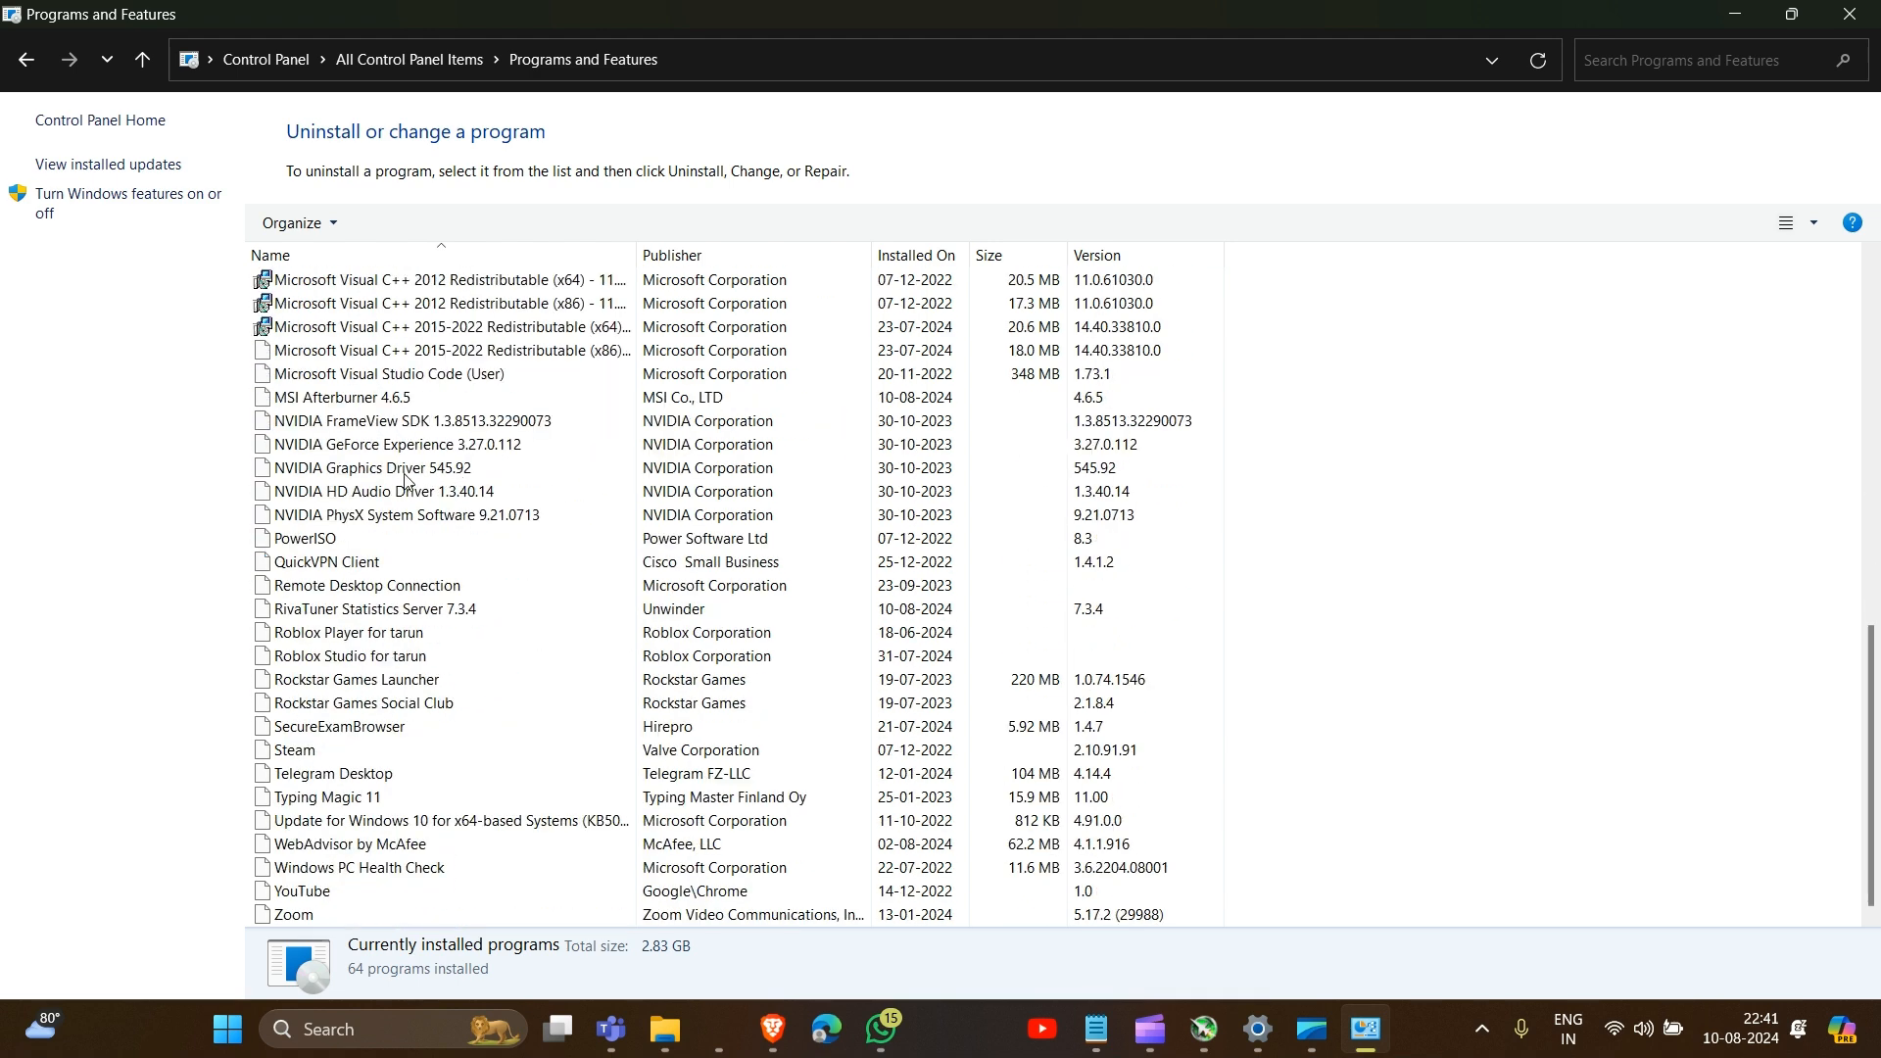
click(342, 397)
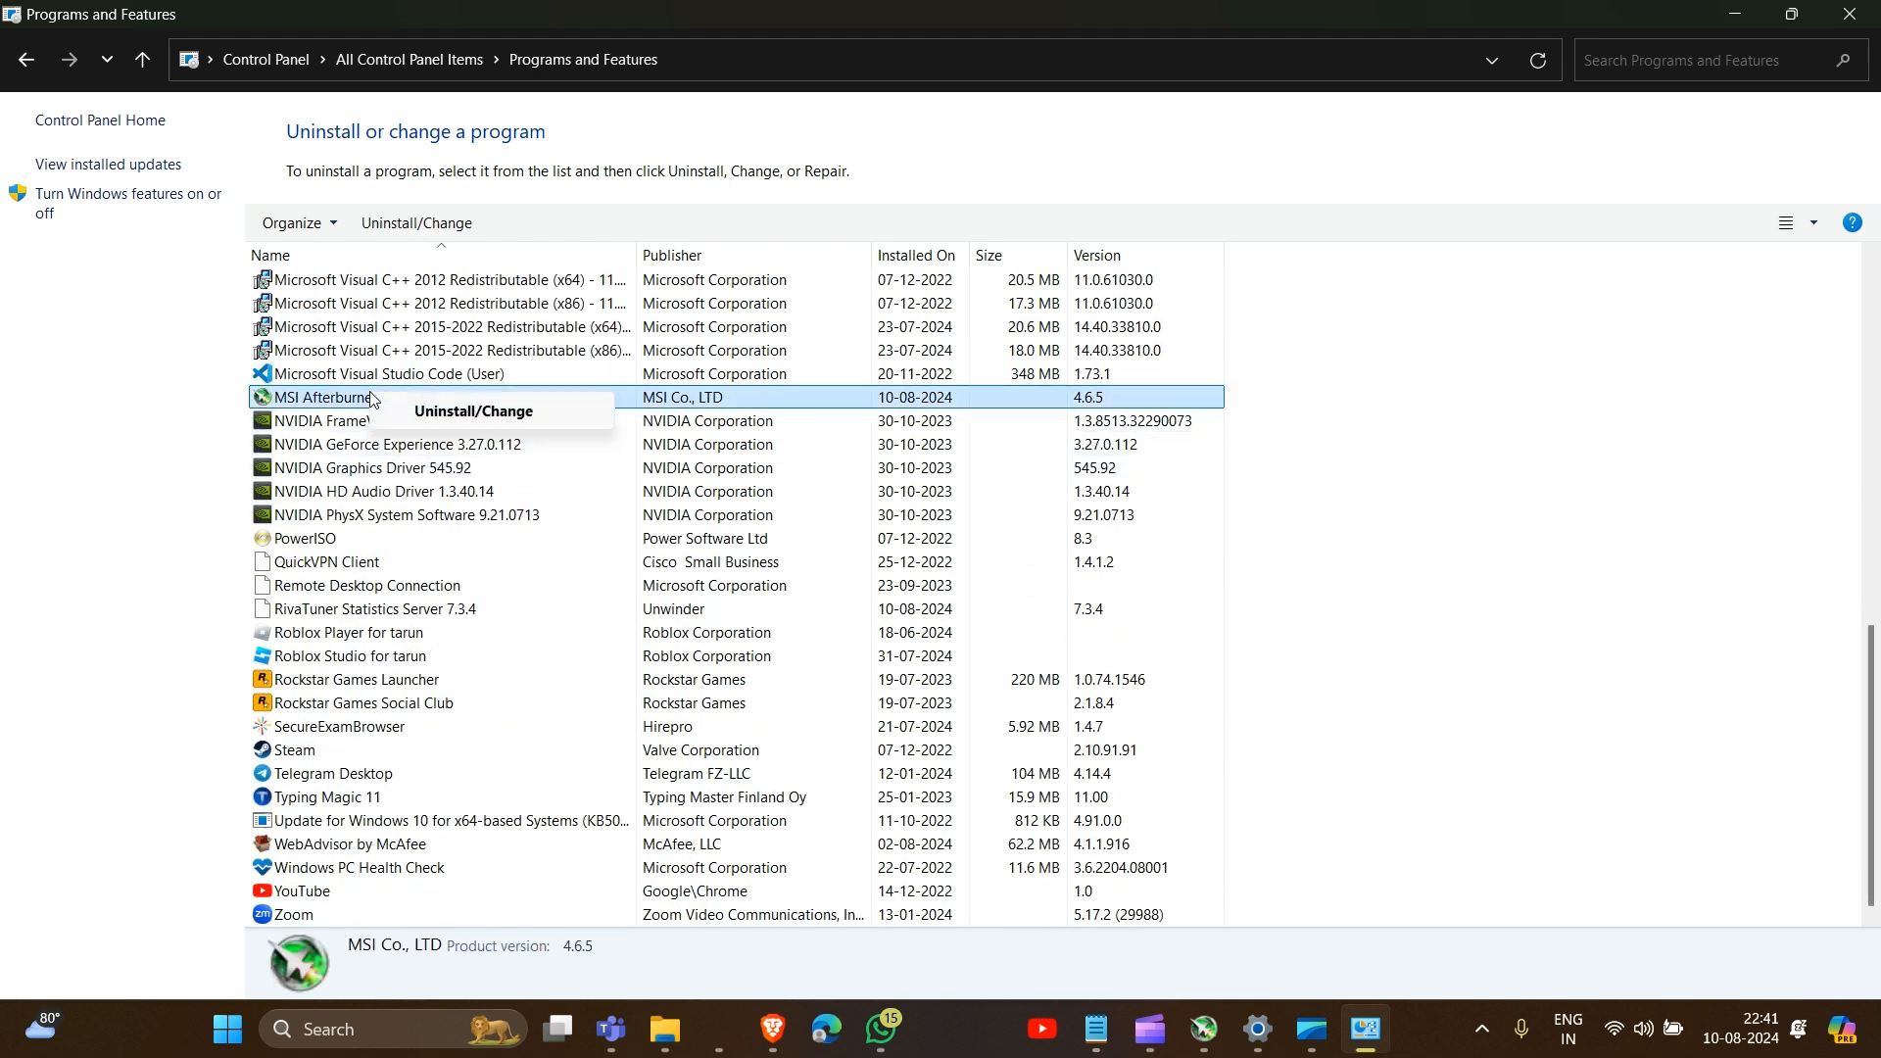